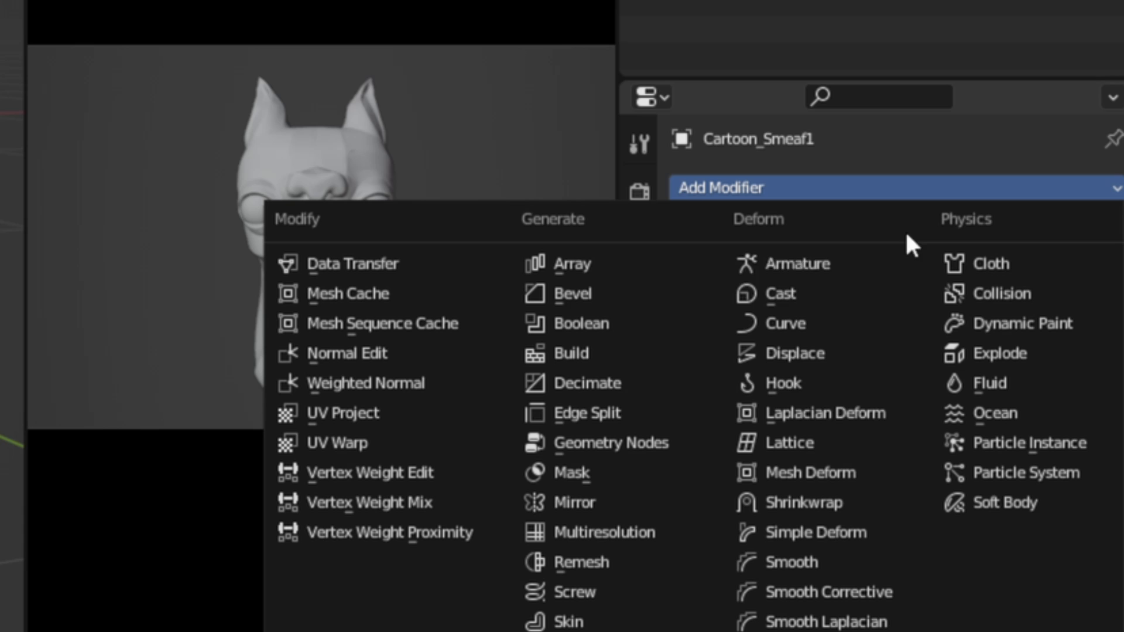
Step: Add a Lattice modifier to Cartoon_Smeaf1 with the Lattice object as its deformer
{"action": "left_click", "coordinate": [786, 443]}
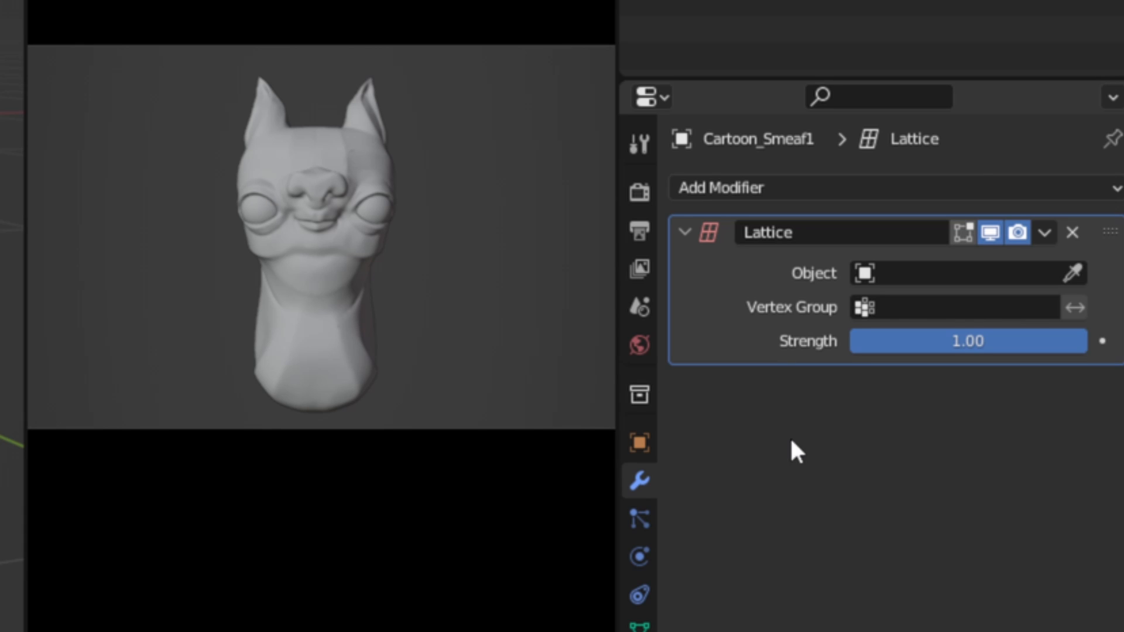
{"action": "left_click", "coordinate": [961, 273]}
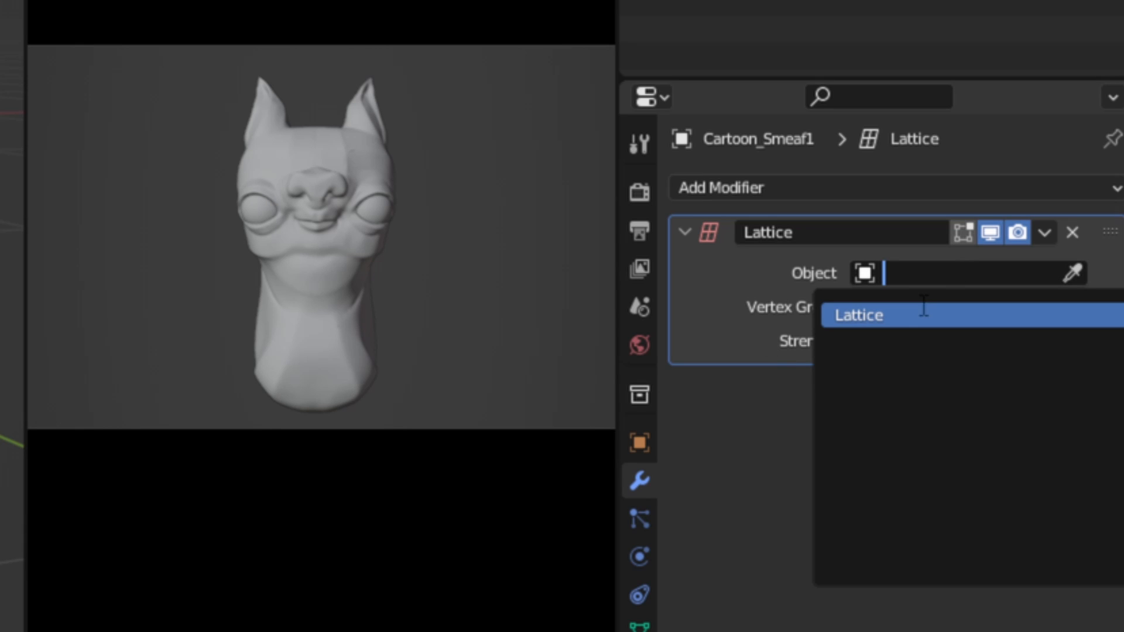
{"action": "left_click", "coordinate": [859, 315]}
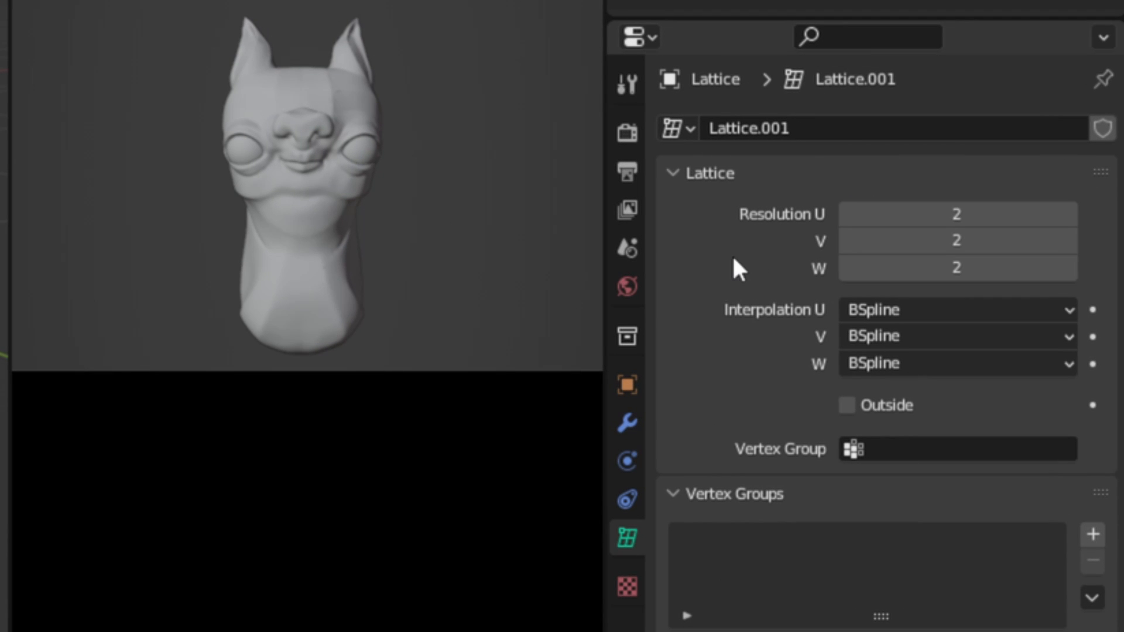
{"action": "mouse_move", "coordinate": [777, 267]}
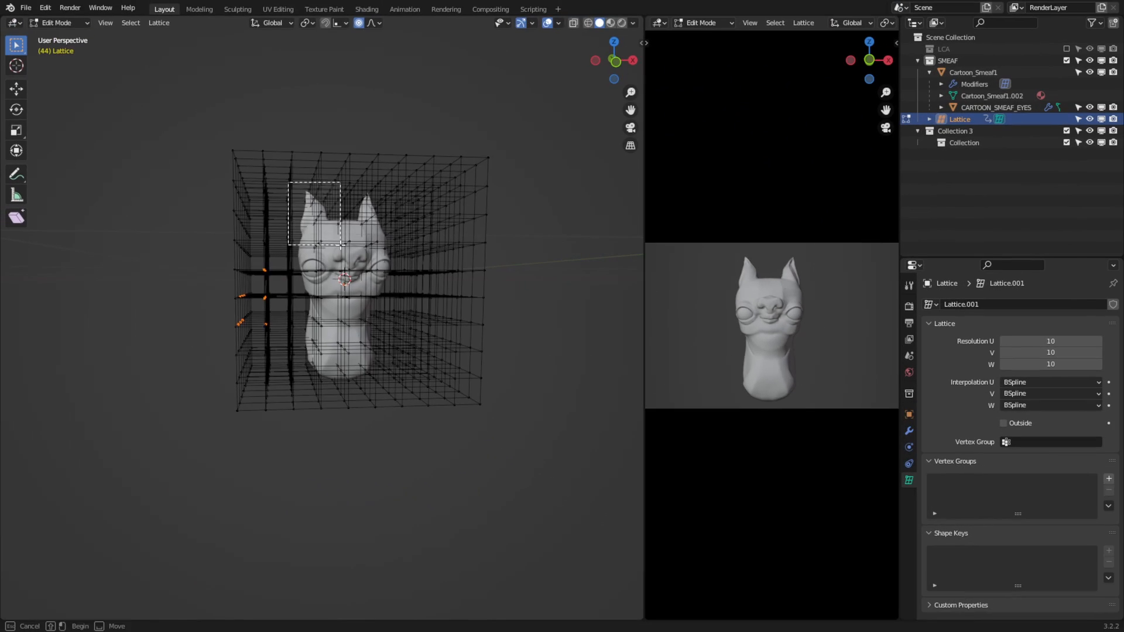
Step: Exit lattice Edit Mode and bring up the Add menu for a new object
{"action": "key", "text": "Tab"}
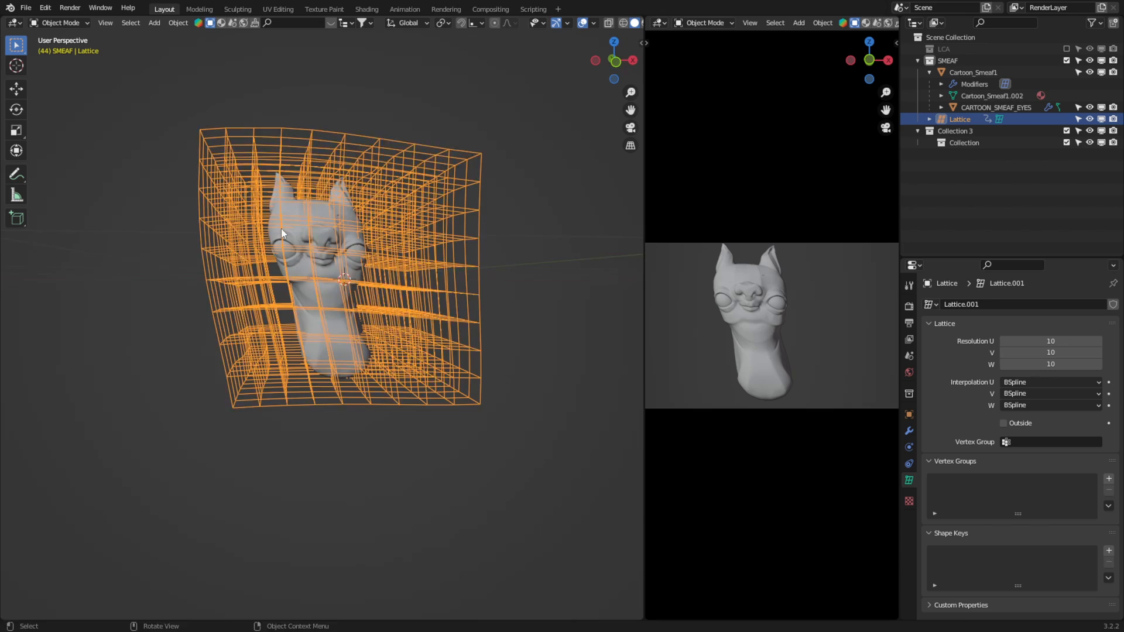
{"action": "left_click", "coordinate": [154, 22]}
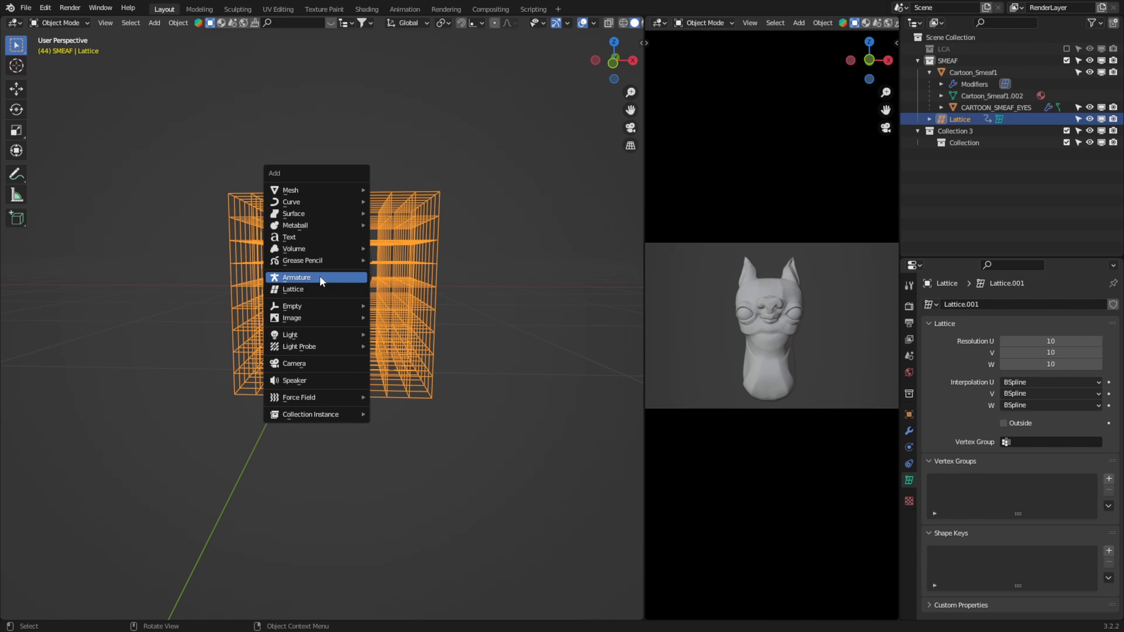
Step: Add a single-bone armature displayed In Front, then switch it to Pose Mode
{"action": "left_click", "coordinate": [296, 278]}
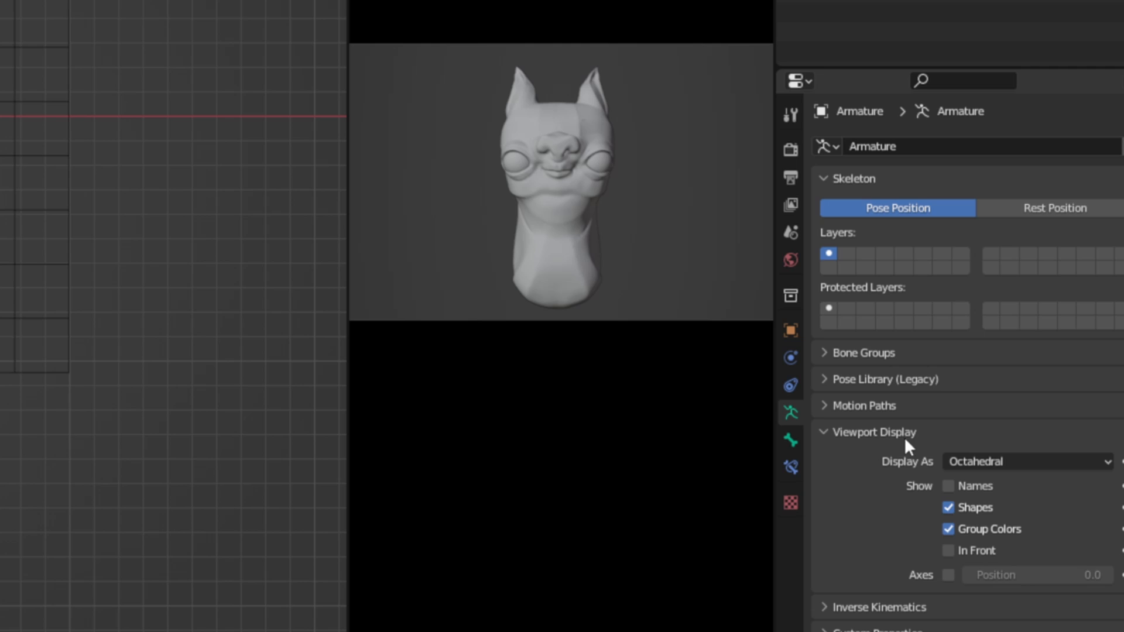
{"action": "left_click", "coordinate": [949, 551]}
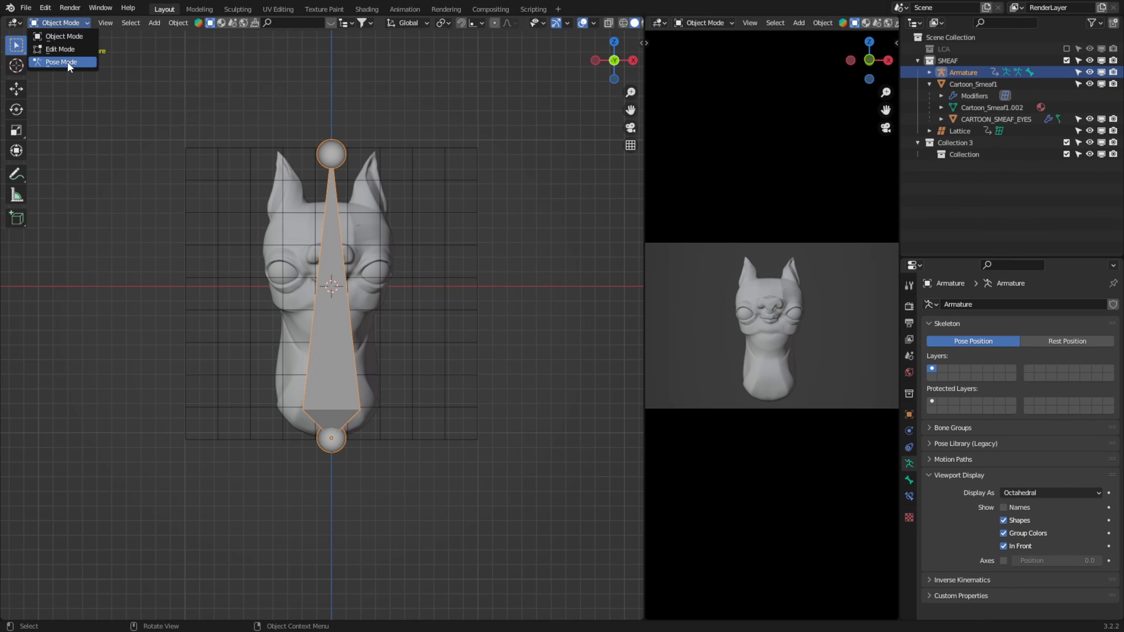
{"action": "left_click", "coordinate": [60, 63]}
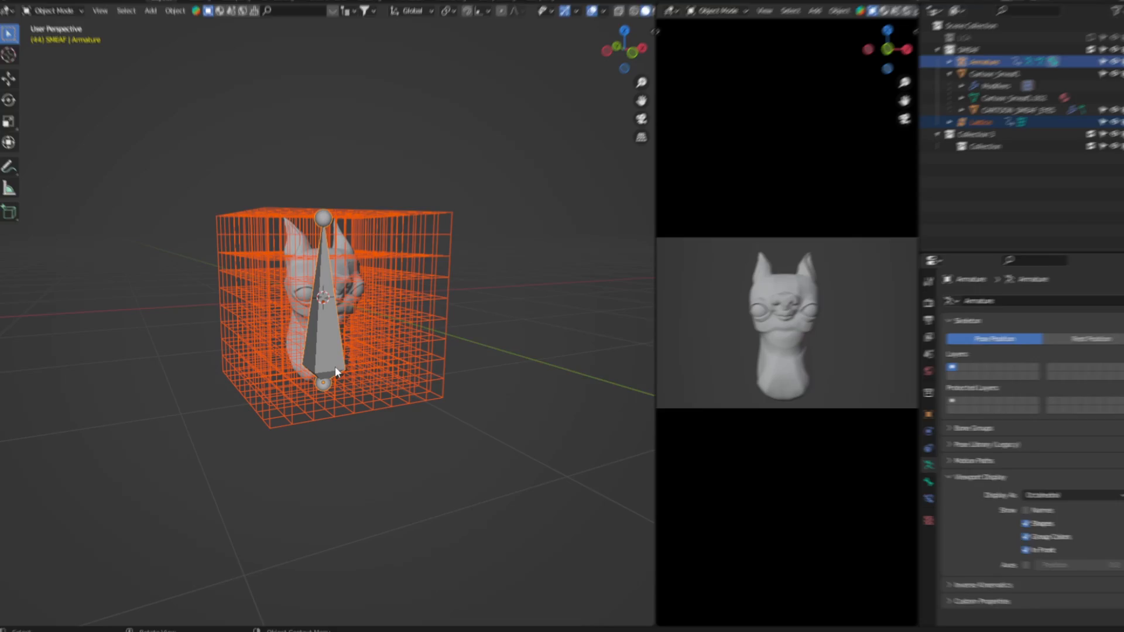
Step: Parent the lattice to the armature with Ctrl+P, creating a Bone vertex group
{"action": "key", "text": "ctrl+p"}
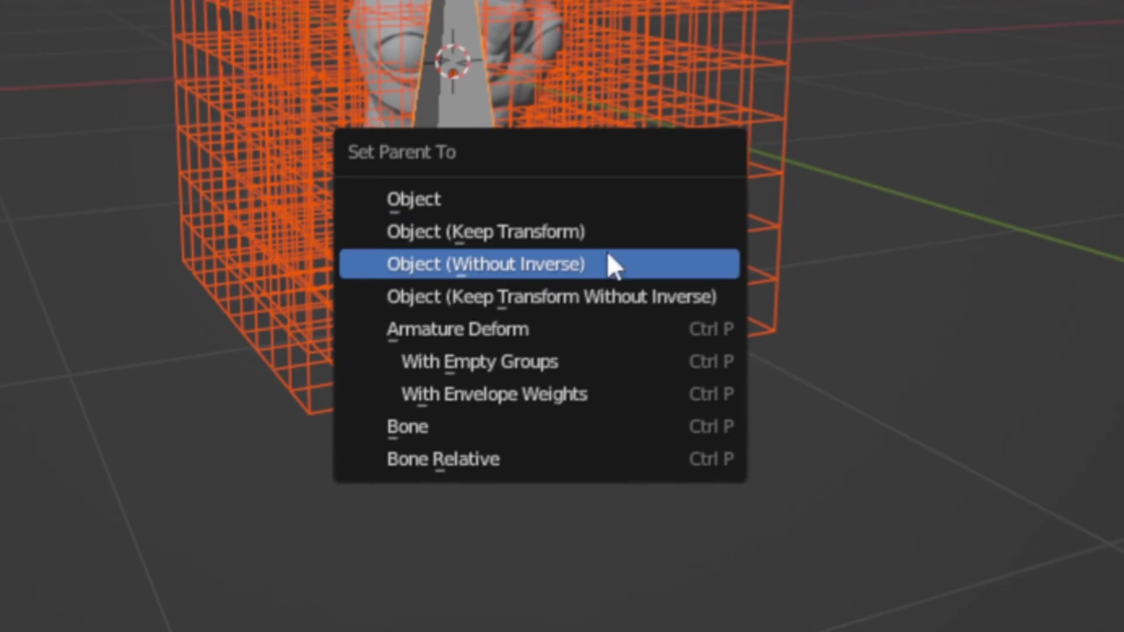
{"action": "left_click", "coordinate": [485, 263]}
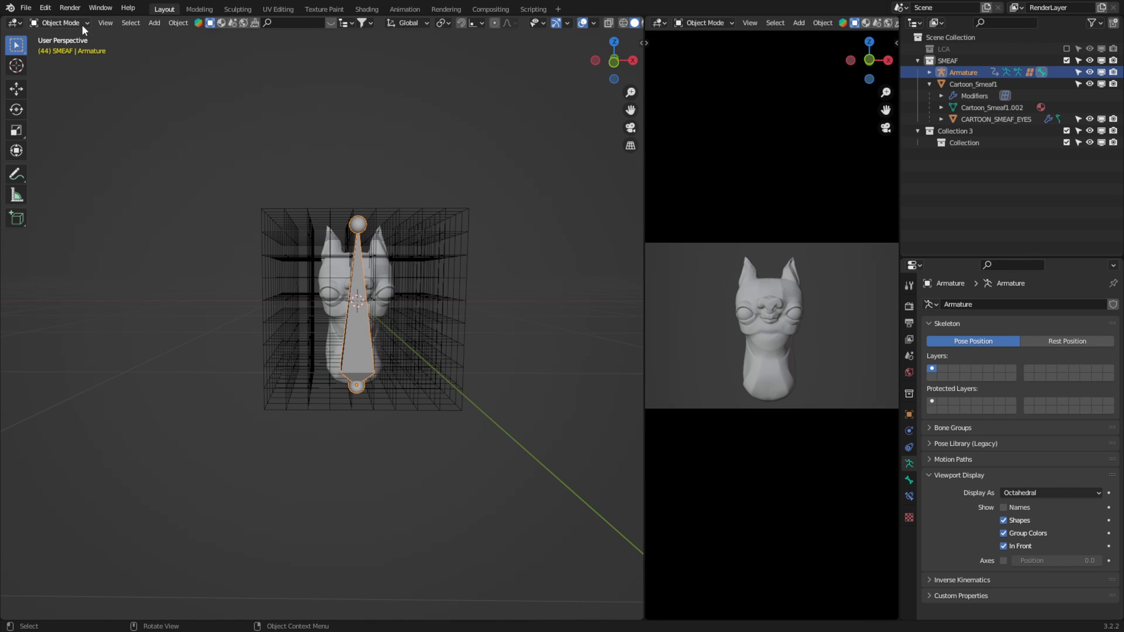
{"action": "left_click", "coordinate": [58, 22]}
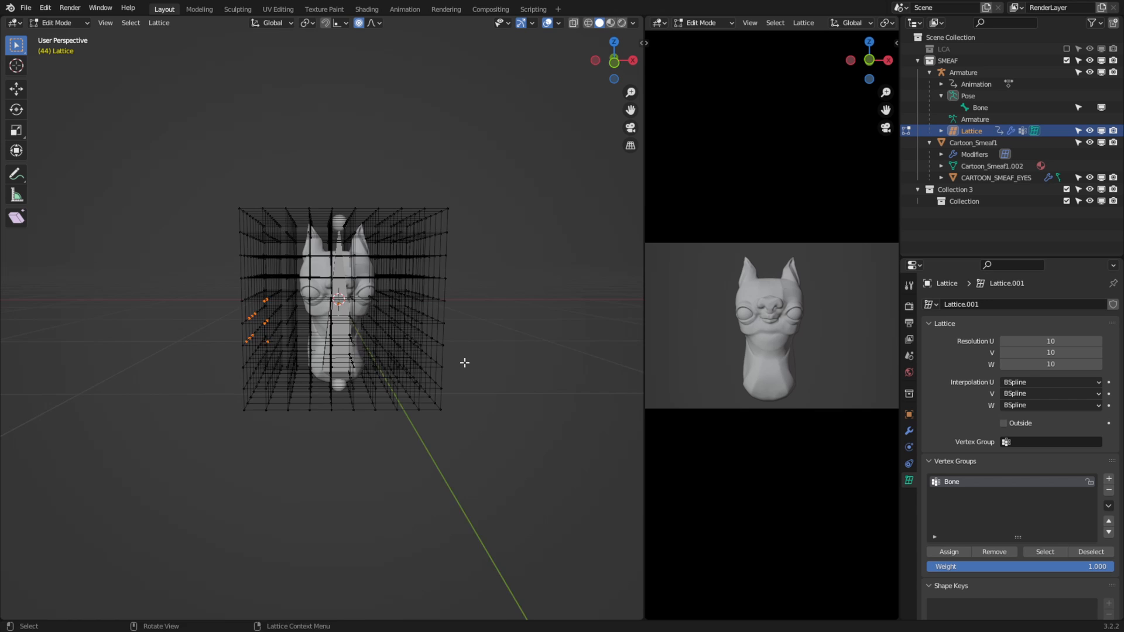
Step: Select every lattice point for assignment to the Bone vertex group
{"action": "key", "text": "a"}
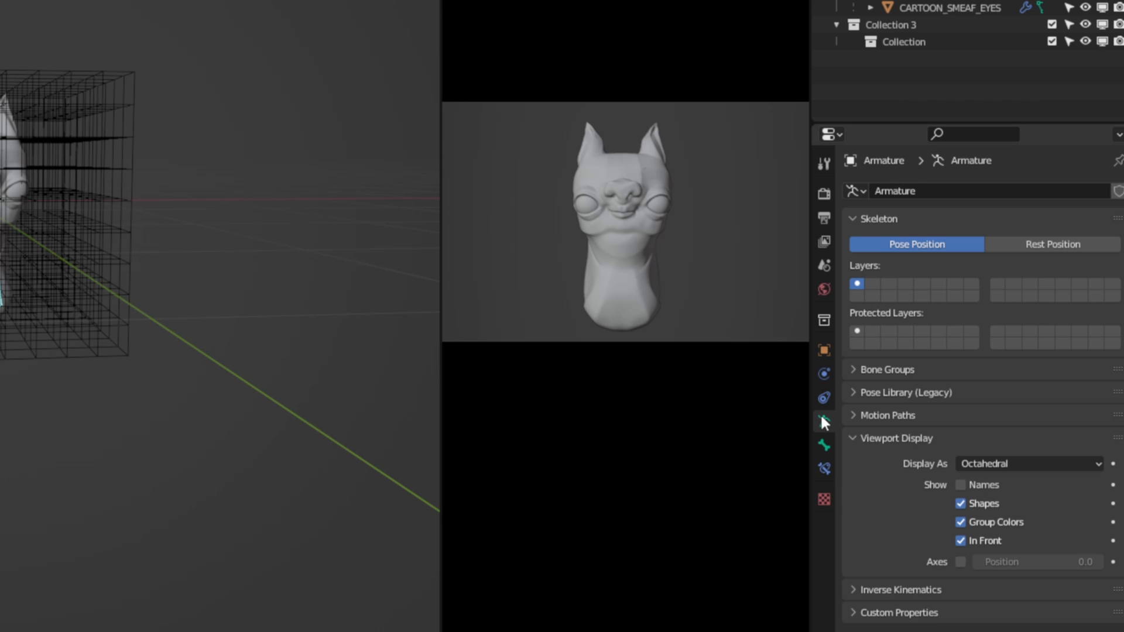
Step: Draw the bones as B-Bones and drag Curve In X to bend the head sideways
{"action": "left_click", "coordinate": [1027, 463]}
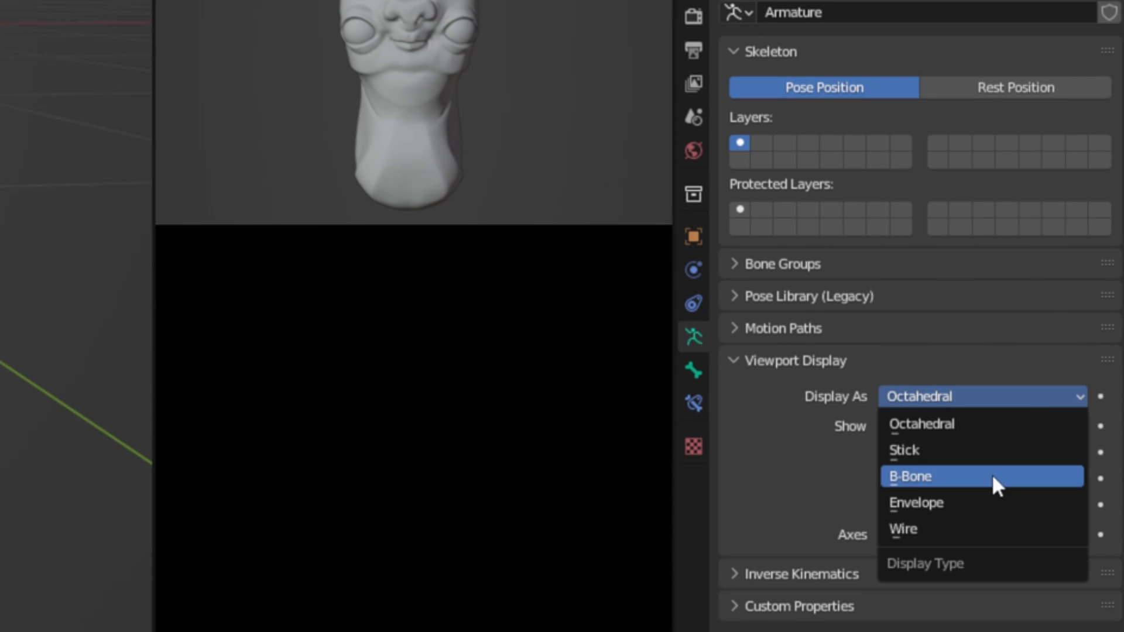
{"action": "left_click", "coordinate": [911, 476]}
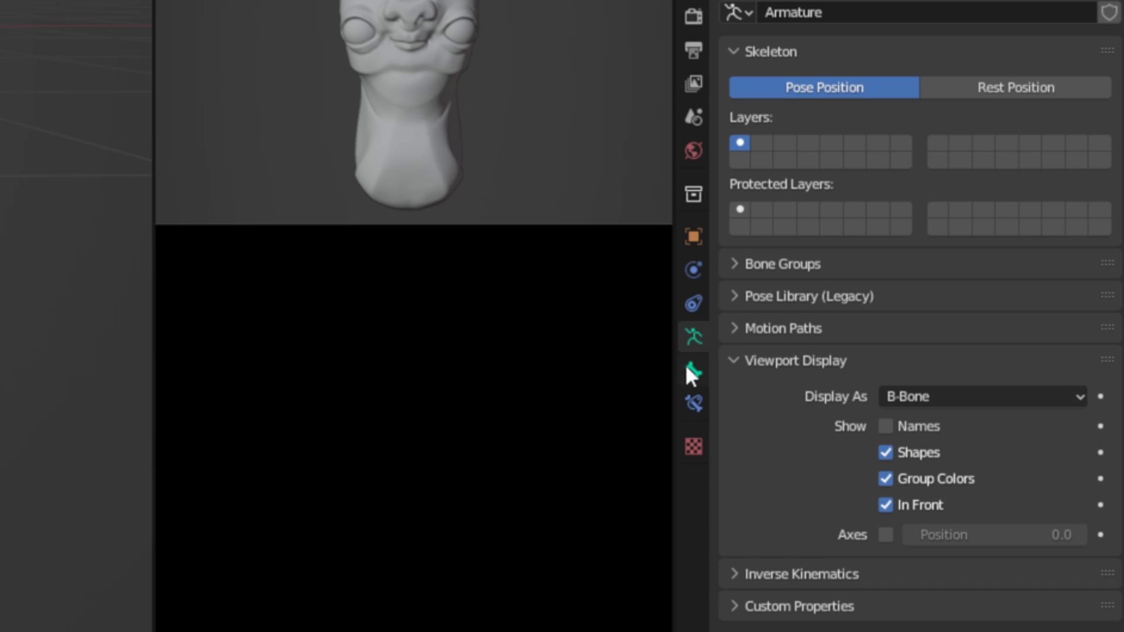
{"action": "left_click", "coordinate": [690, 371]}
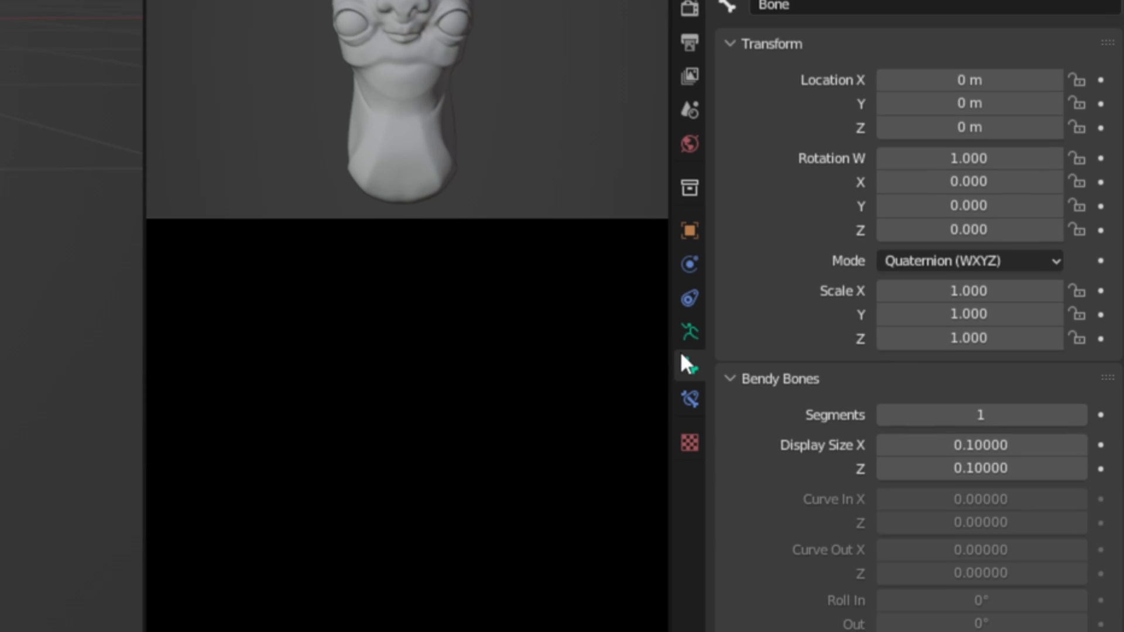
{"action": "scroll", "scroll_direction": "down", "scroll_amount": 3}
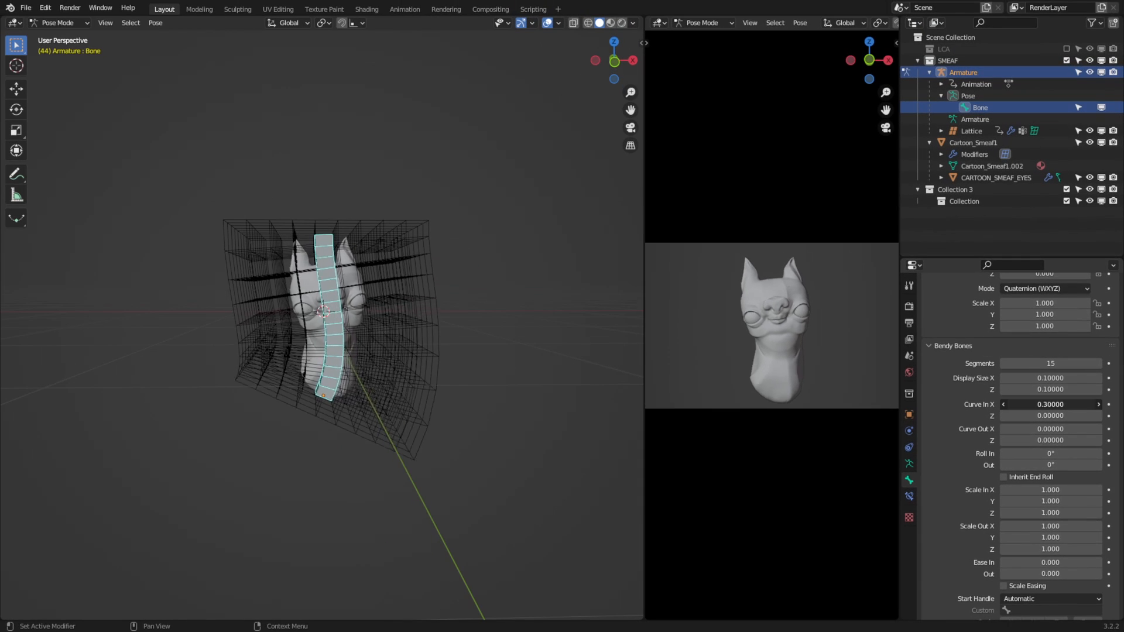
{"action": "left_click_drag", "start_coordinate": [1050, 403], "coordinate": [1018, 403]}
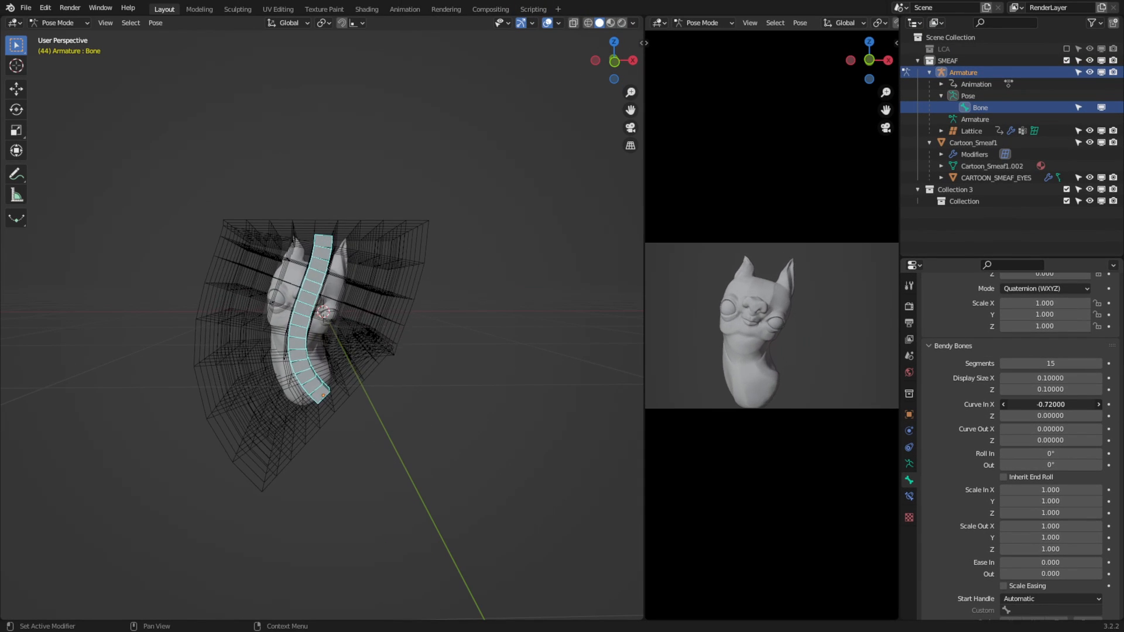
{"action": "left_click", "coordinate": [56, 22]}
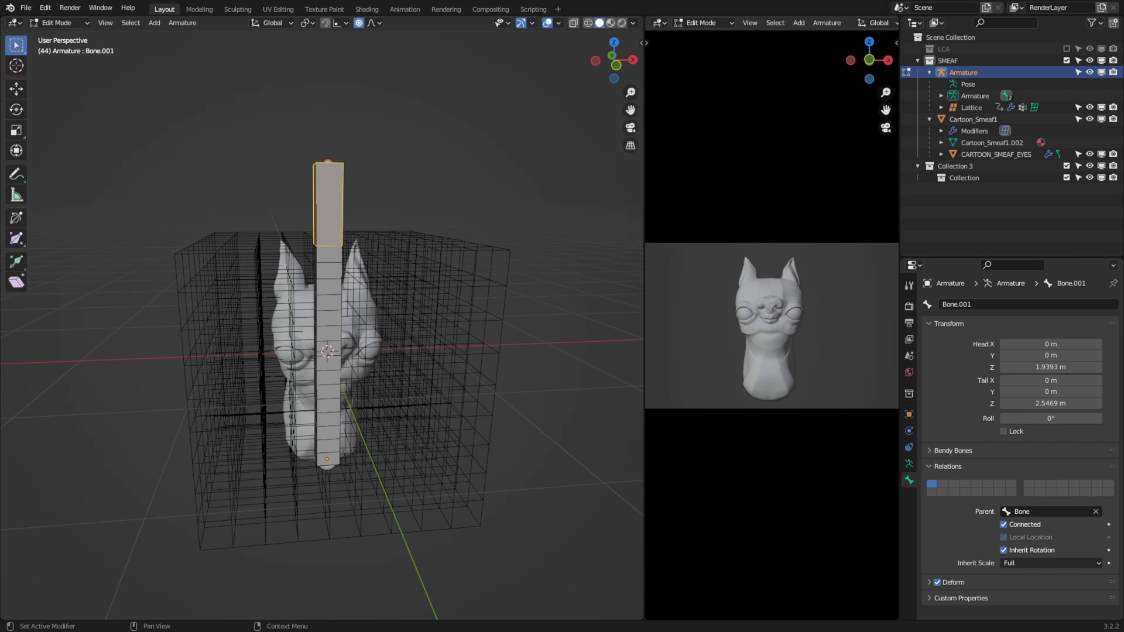
Step: Select the lower bone with the main bone and parent them as connected
{"action": "left_click", "coordinate": [55, 22]}
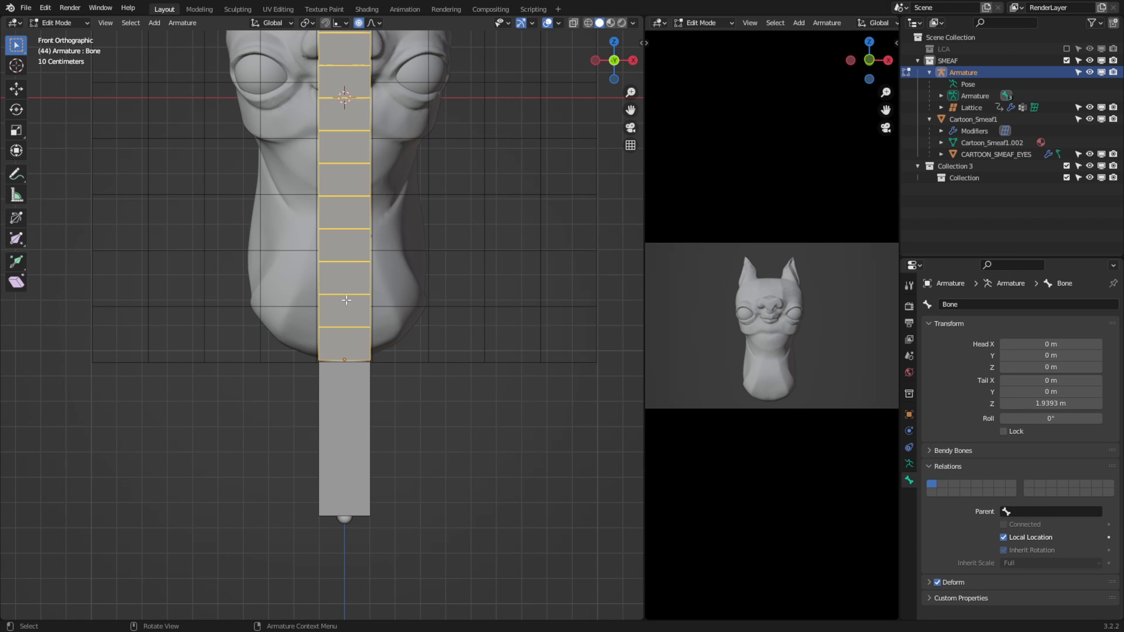
{"action": "left_click", "coordinate": [344, 445]}
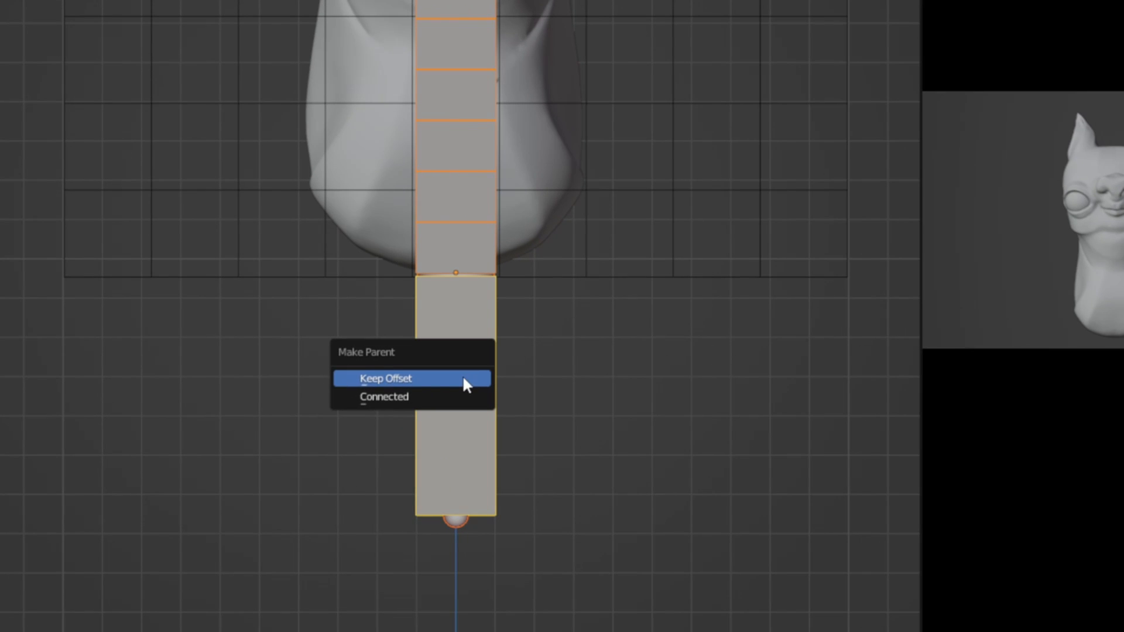
{"action": "mouse_move", "coordinate": [384, 396]}
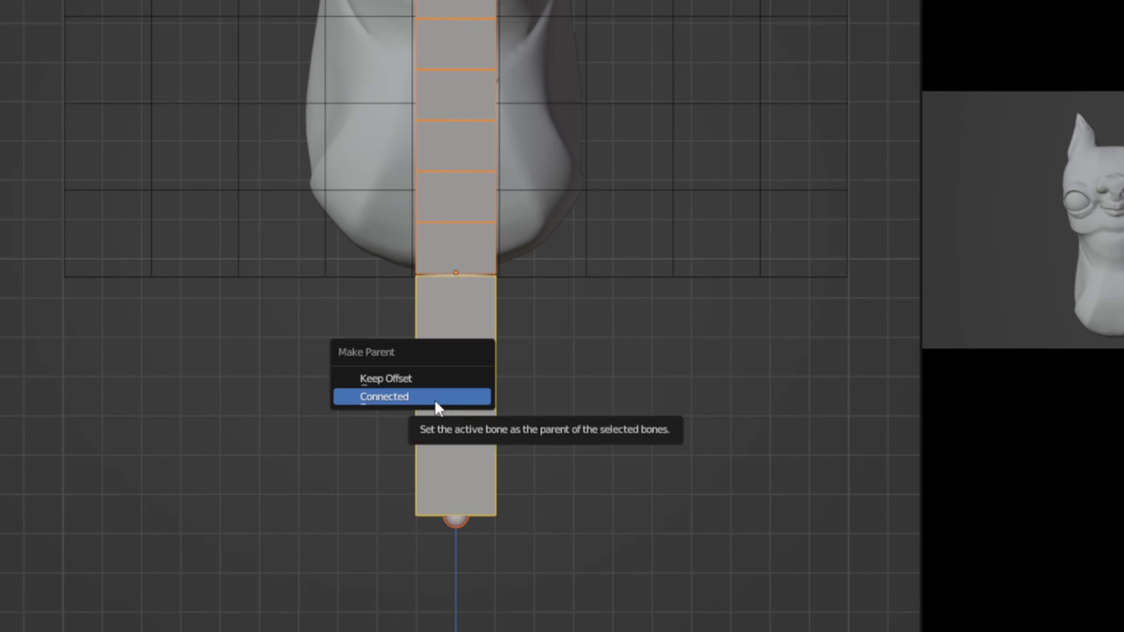
{"action": "left_click", "coordinate": [384, 396]}
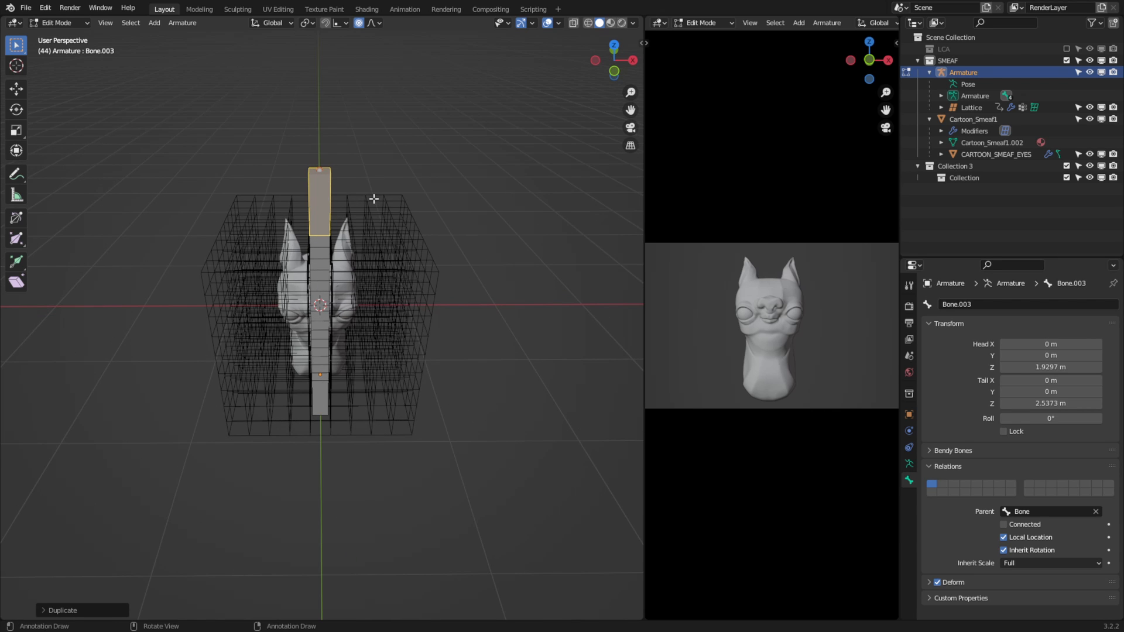
Step: Clear the duplicated top bone's parent and rename it Master
{"action": "key", "text": "alt+p"}
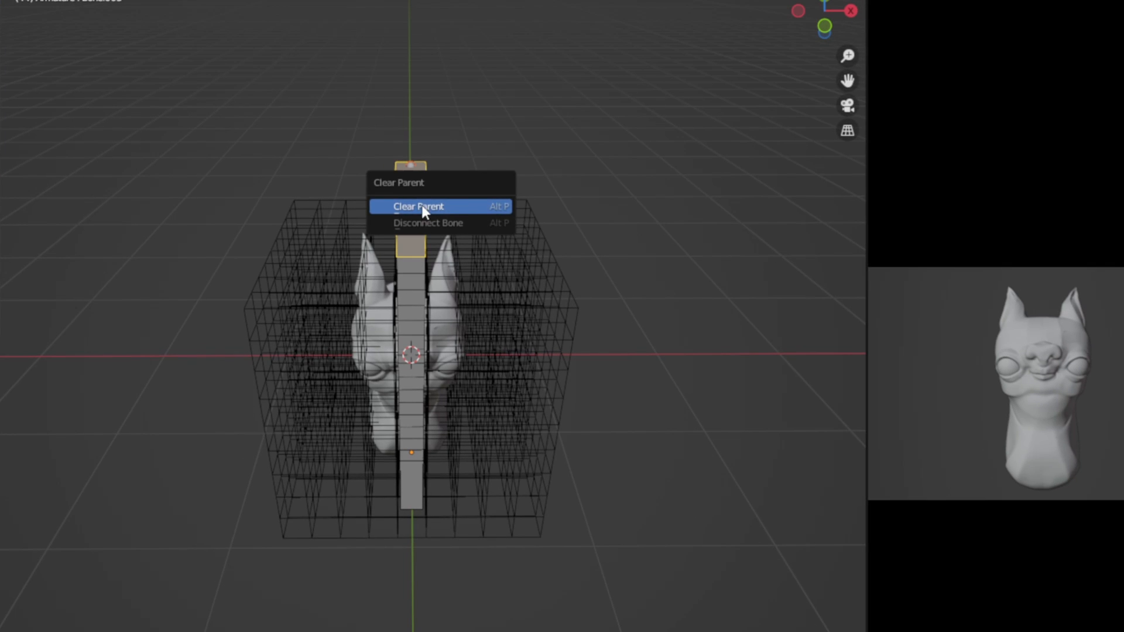
{"action": "left_click", "coordinate": [418, 207]}
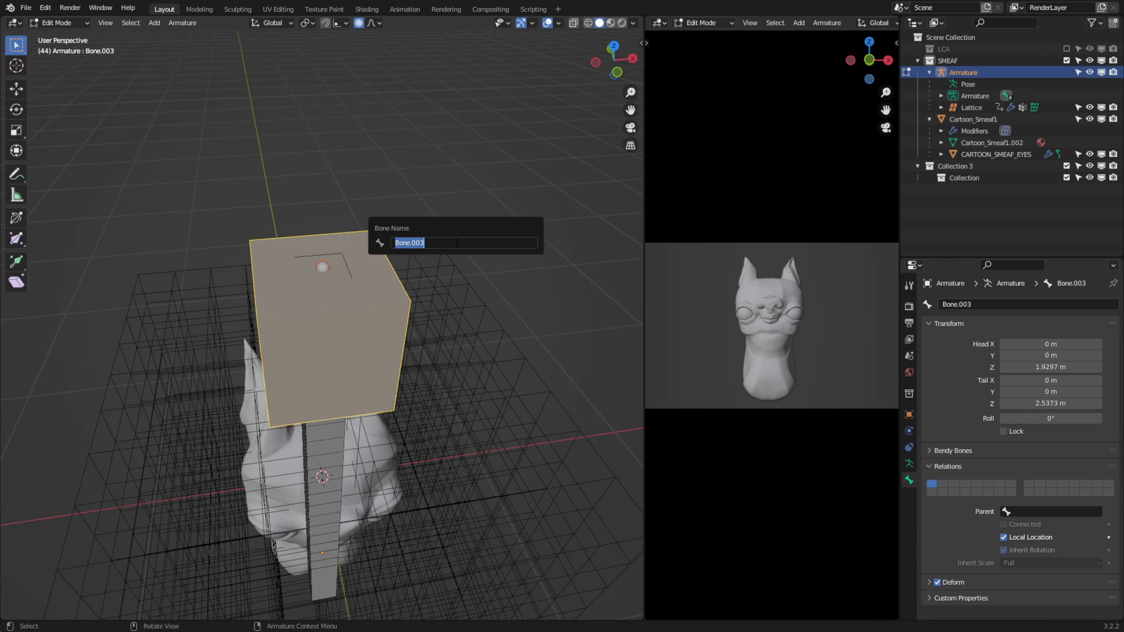
{"action": "type", "text": "Master"}
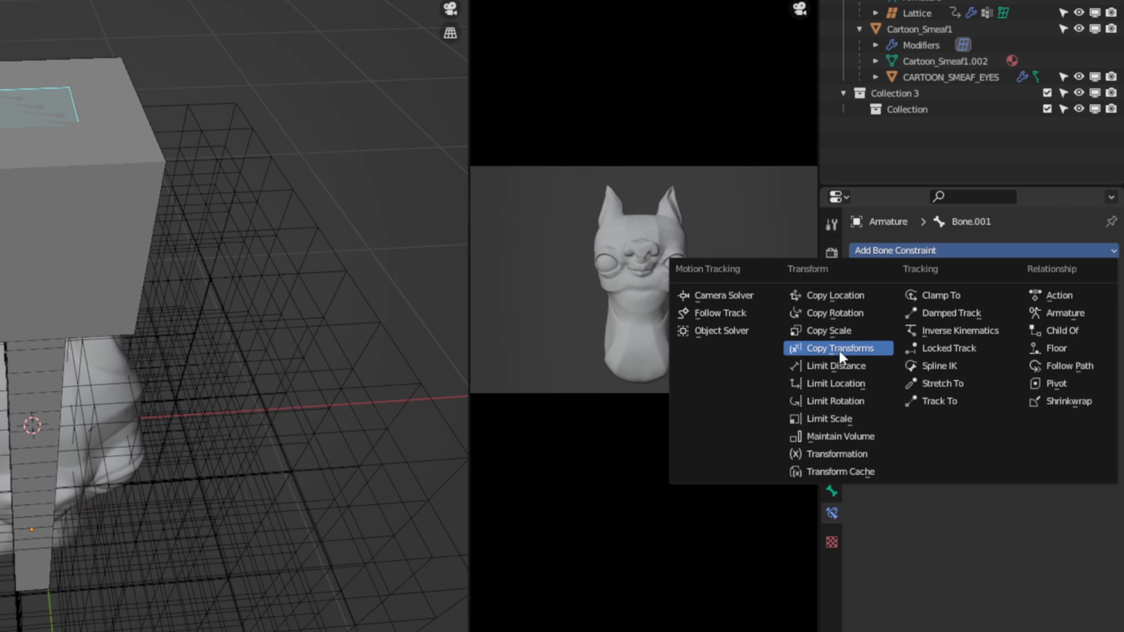
Step: Give Bone.001 a Copy Transforms constraint targeting Armature and drag the controller to test
{"action": "left_click", "coordinate": [838, 348]}
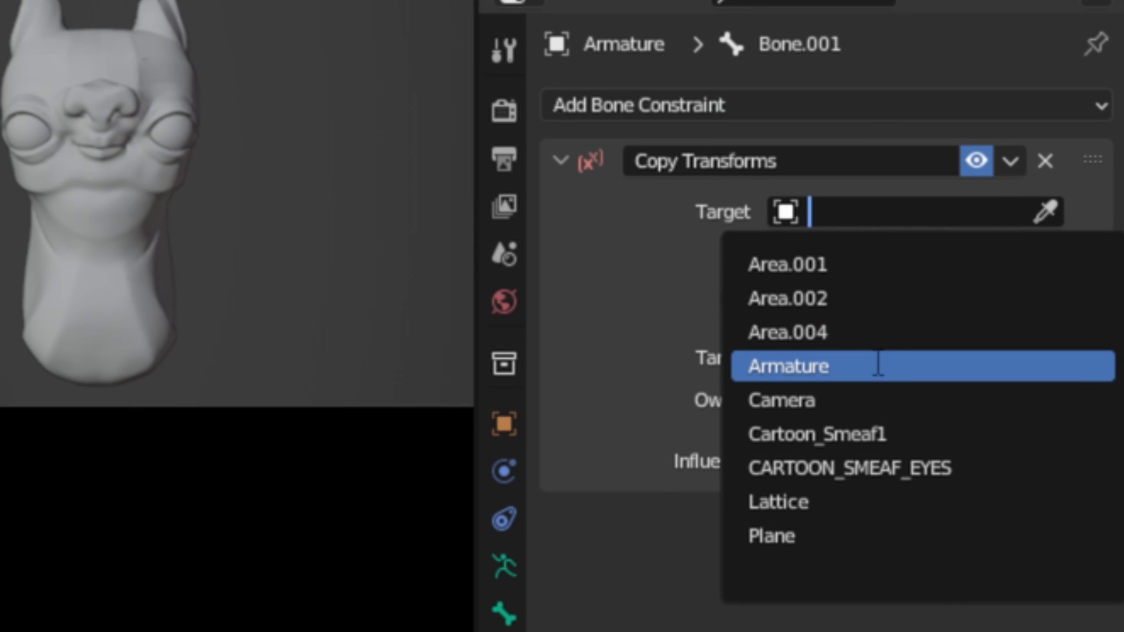
{"action": "left_click", "coordinate": [789, 366]}
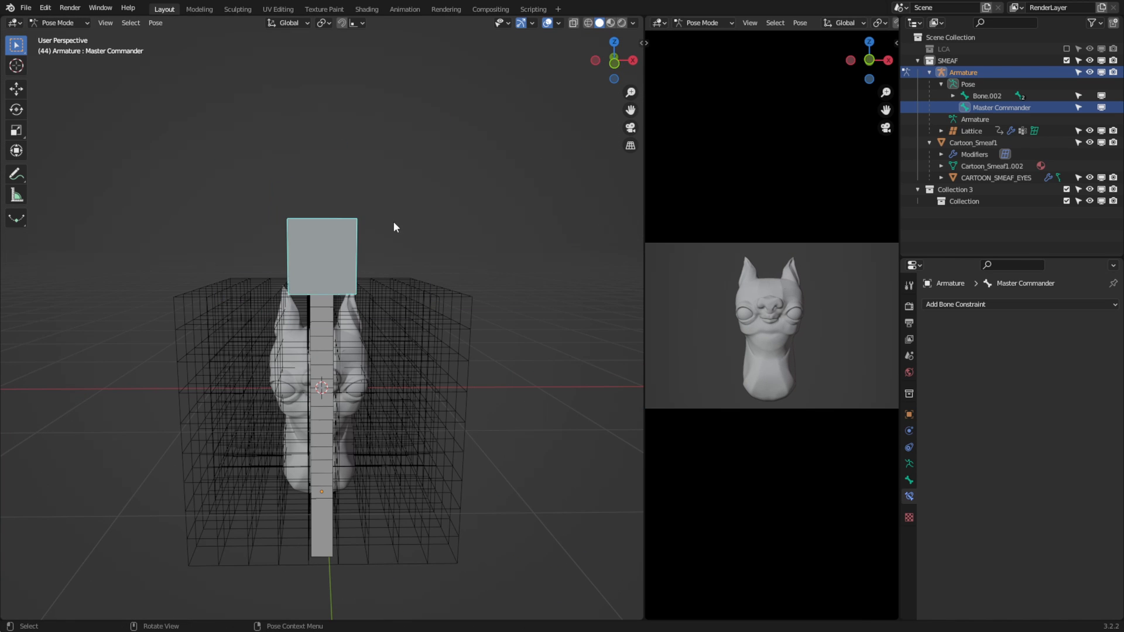
{"action": "left_click_drag", "start_coordinate": [393, 226], "coordinate": [326, 352]}
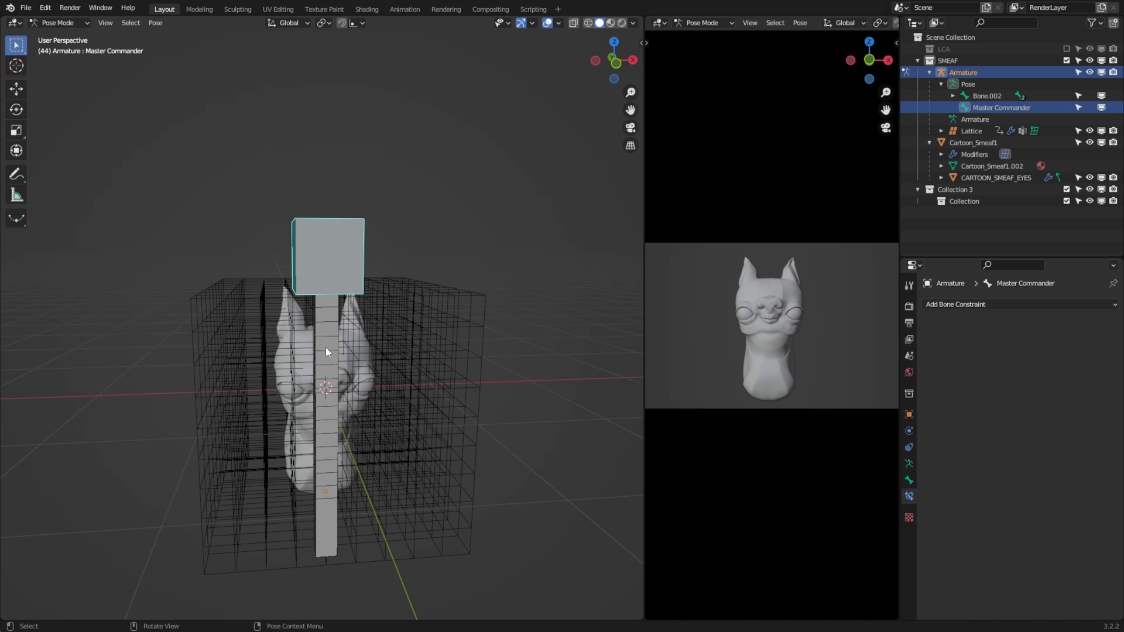
{"action": "left_click", "coordinate": [323, 351]}
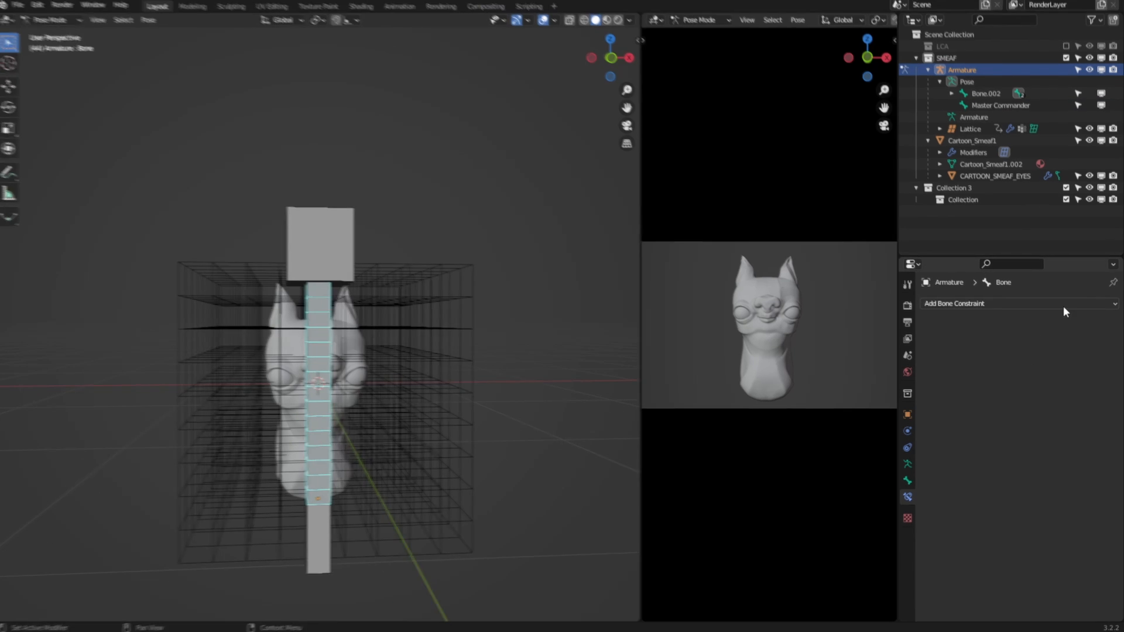
Step: Add a Stretch To constraint to the main bone with Armature as target
{"action": "left_click", "coordinate": [1004, 303]}
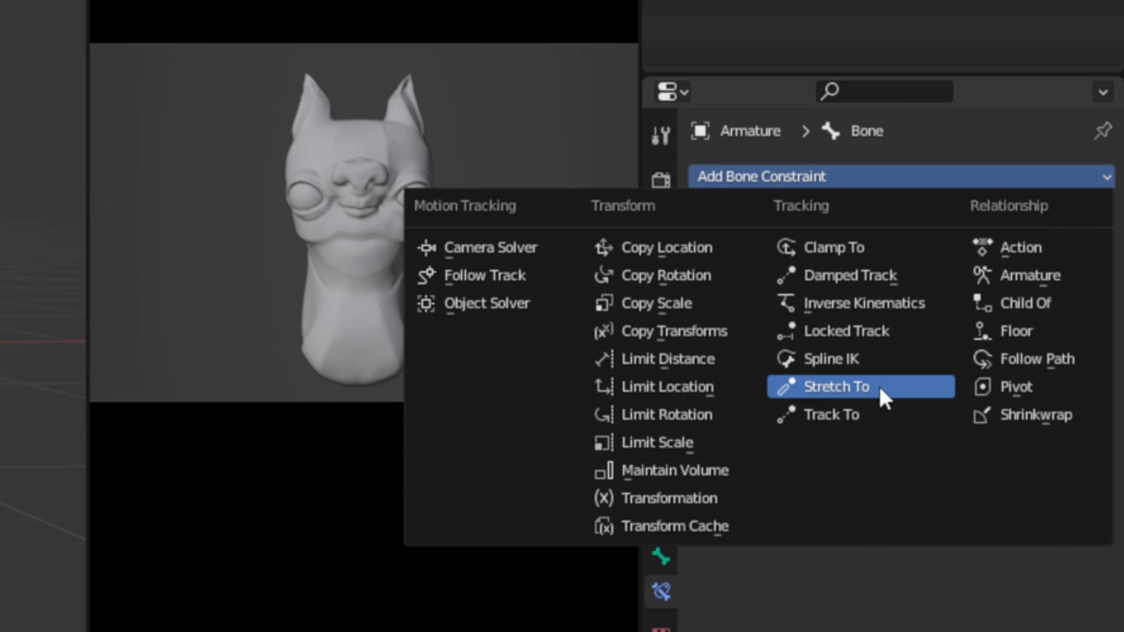
{"action": "left_click", "coordinate": [836, 386]}
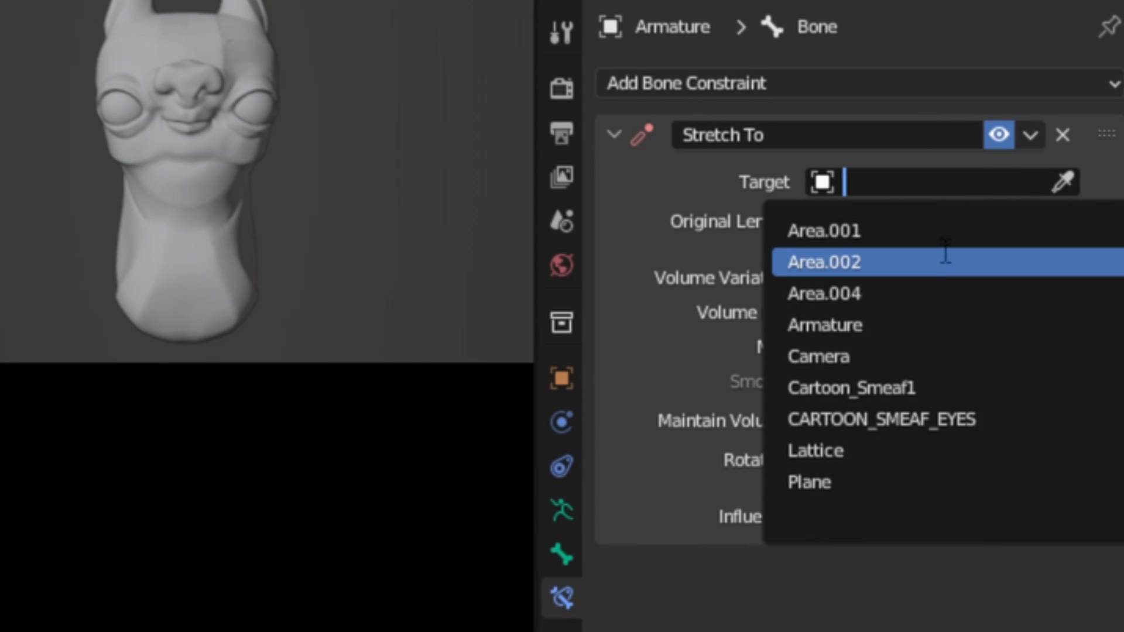
{"action": "left_click", "coordinate": [826, 326]}
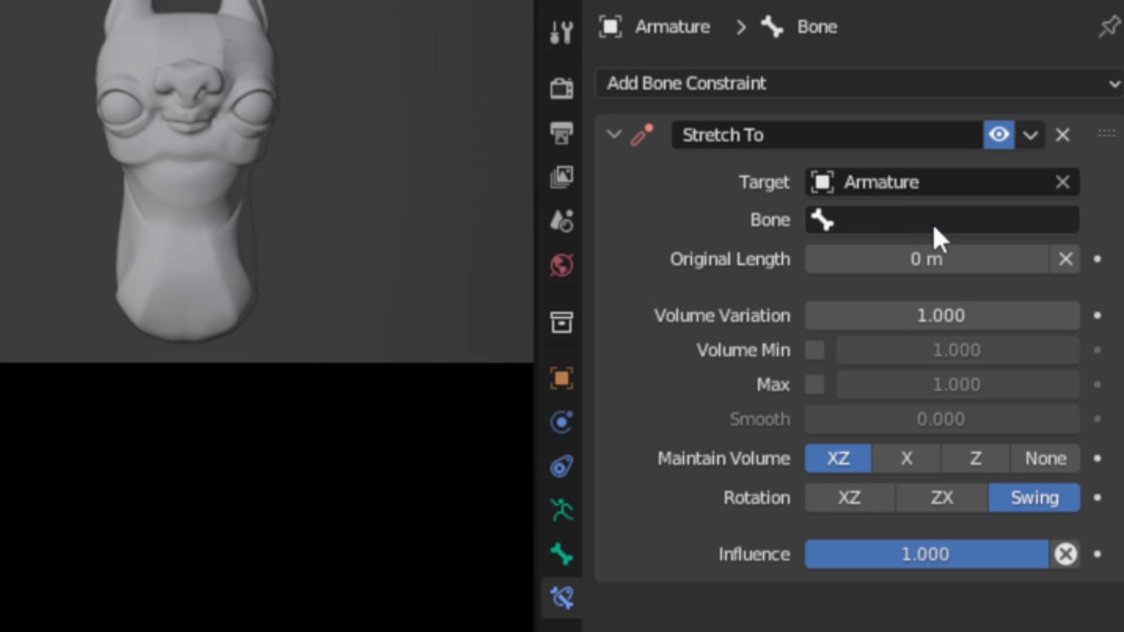